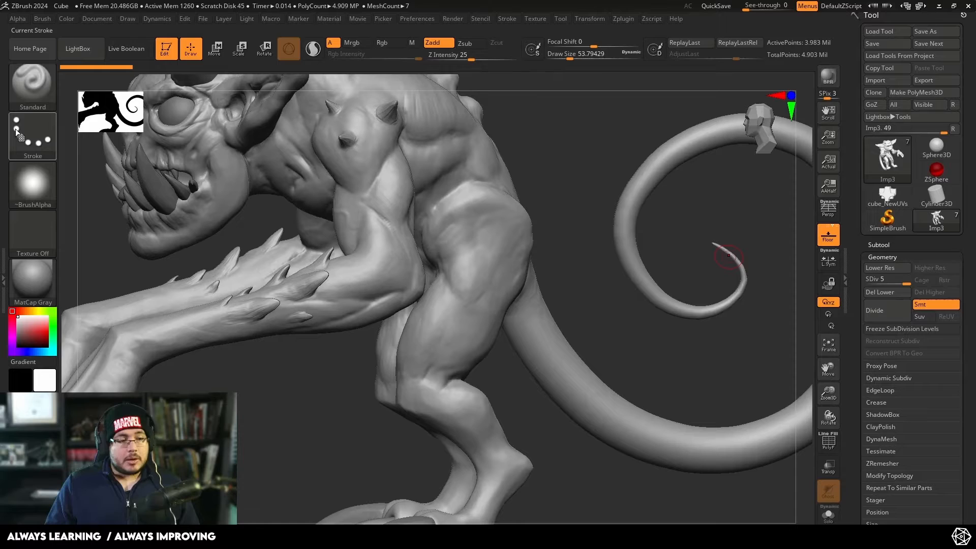
# Step: Give the Standard brush a DragStamp stroke with the chevron-shaped Alpha 29
pyautogui.click(32, 136)
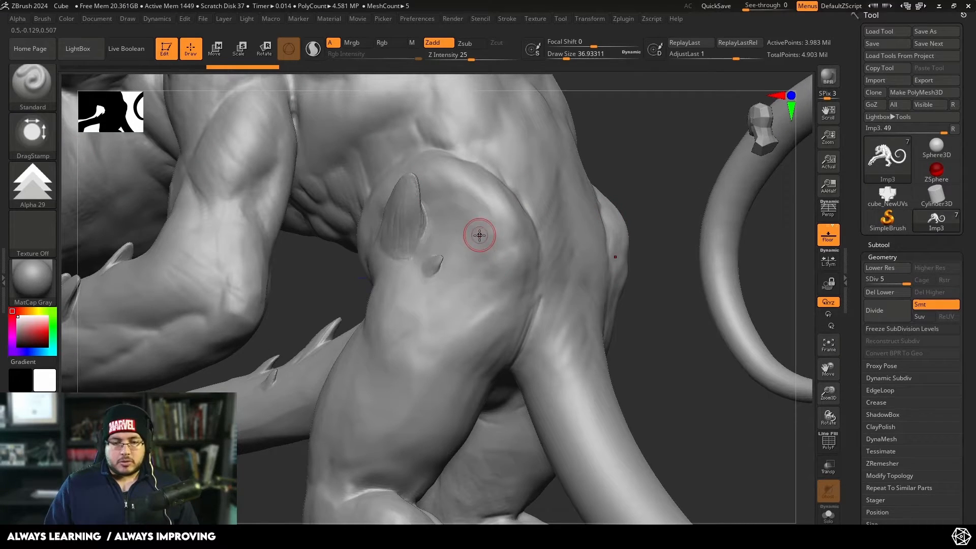
# Step: Stamp the chevron alpha onto the creature's shoulder, then review the stroke type list
pyautogui.moveTo(480, 235); pyautogui.dragTo(499, 249)
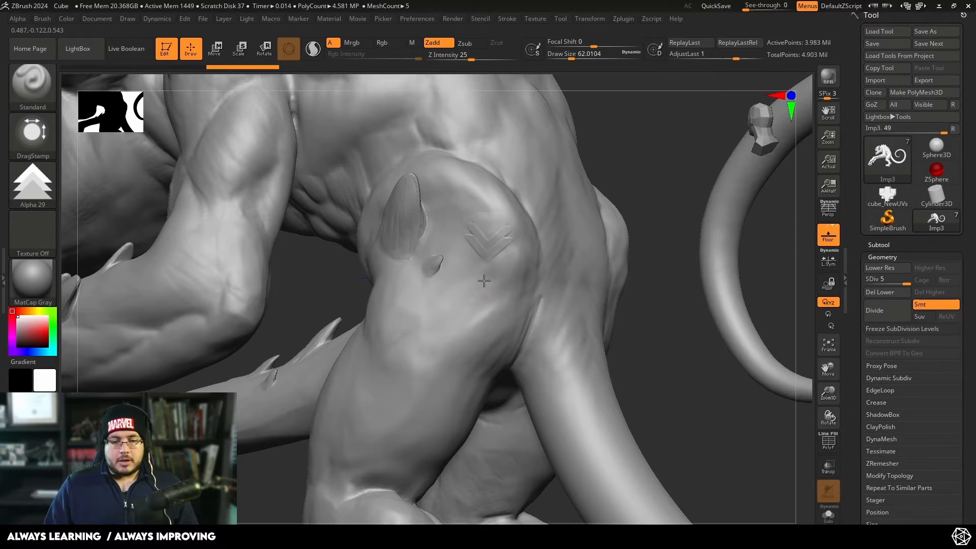
pyautogui.click(32, 135)
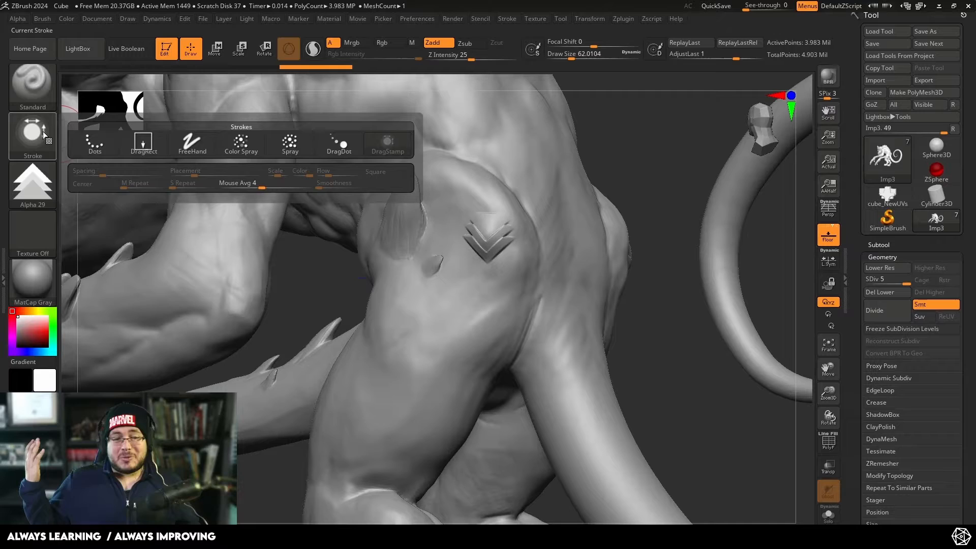
pyautogui.click(388, 144)
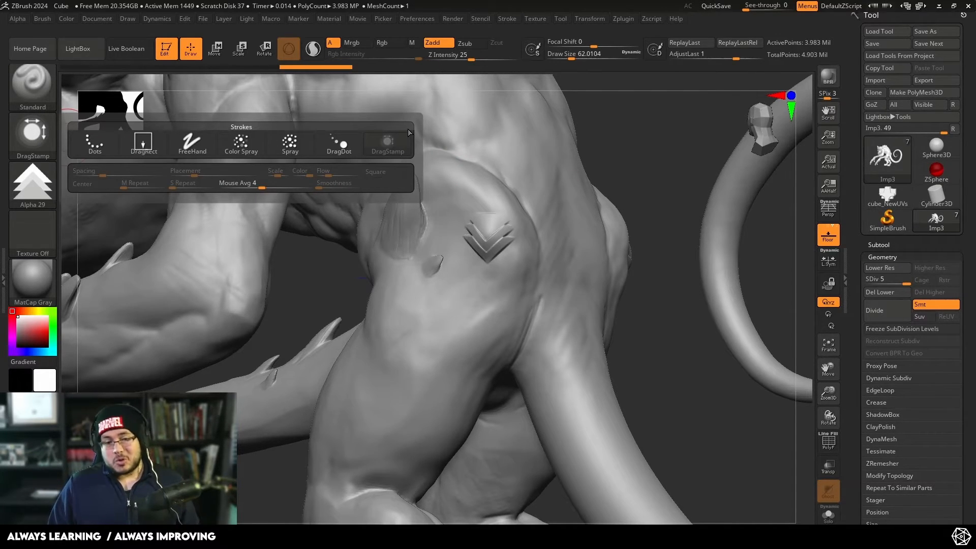
pyautogui.moveTo(412, 131)
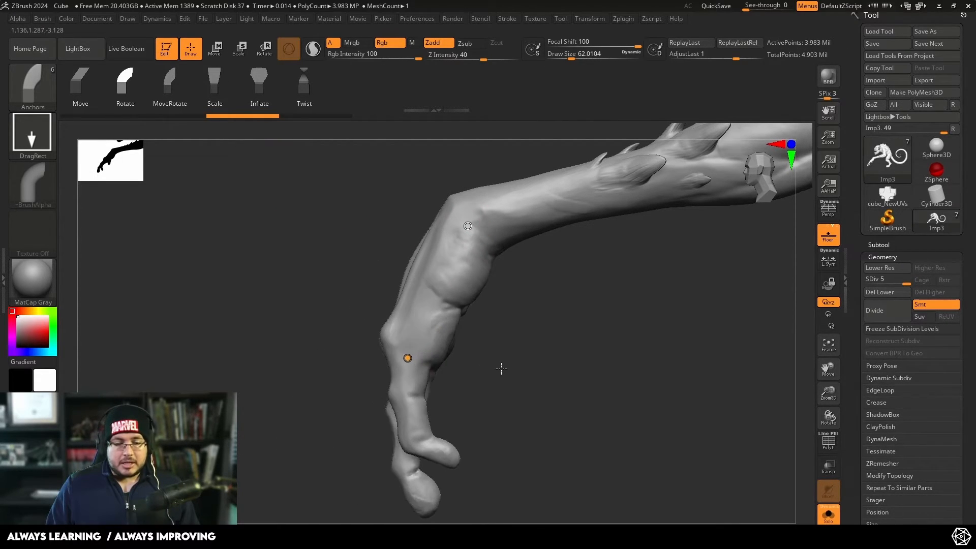
# Step: Drag on the isolated hind leg to pose it with the Anchors brush
pyautogui.moveTo(501, 368); pyautogui.dragTo(399, 322)
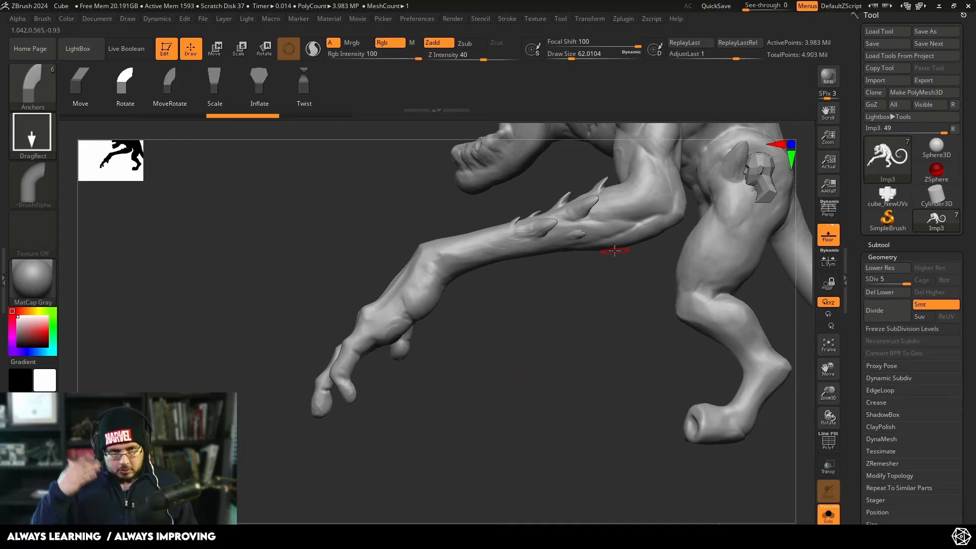
pyautogui.moveTo(615, 251); pyautogui.dragTo(610, 328)
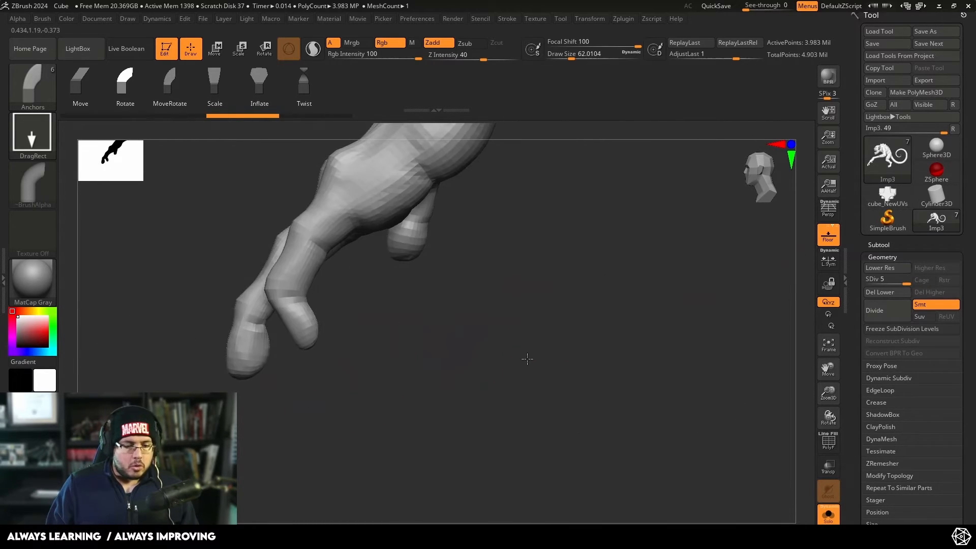
pyautogui.moveTo(527, 360); pyautogui.dragTo(351, 358)
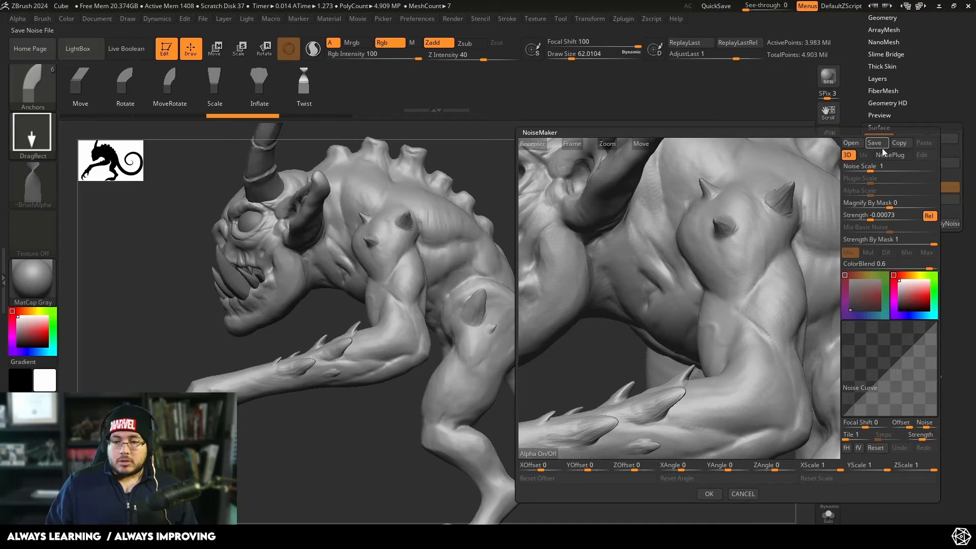
# Step: Open the NoisePlug plug-in noise picker, with Checkerboard selected
pyautogui.click(893, 155)
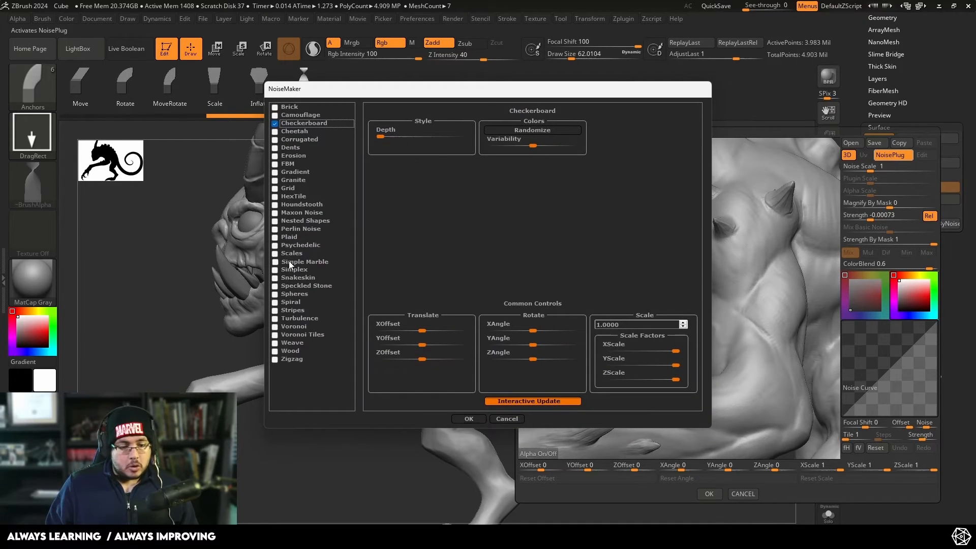
# Step: Enable Maxon Noise and scroll through its noise options
pyautogui.click(302, 213)
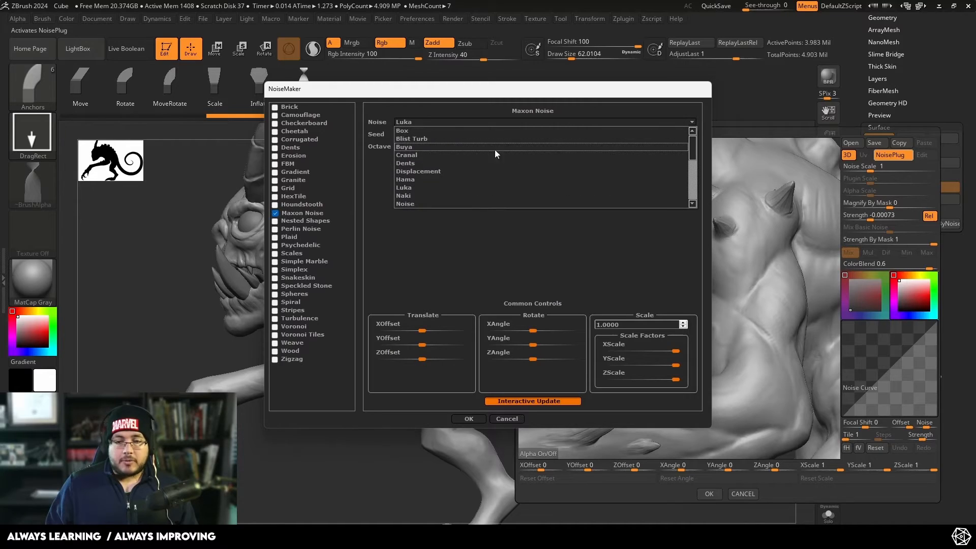
pyautogui.scroll(-3)
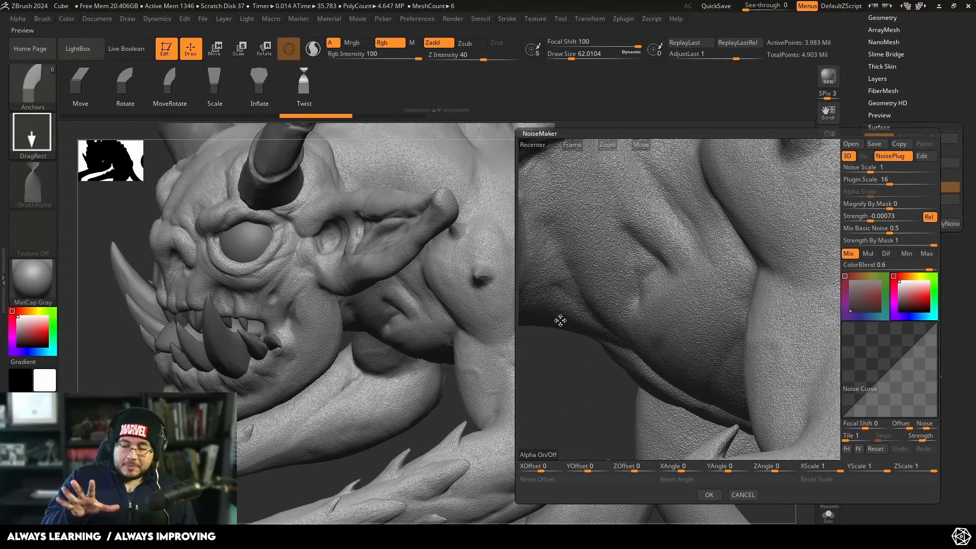
# Step: Remove basic noise, raise surface noise strength, and choose the Mix Basic Noise plugin
pyautogui.click(878, 216)
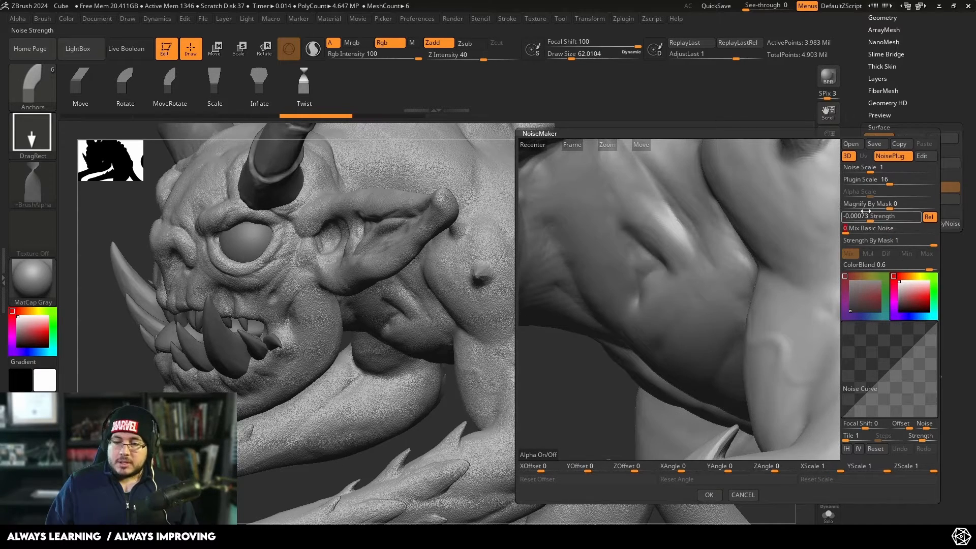
pyautogui.moveTo(865, 180); pyautogui.dragTo(916, 180)
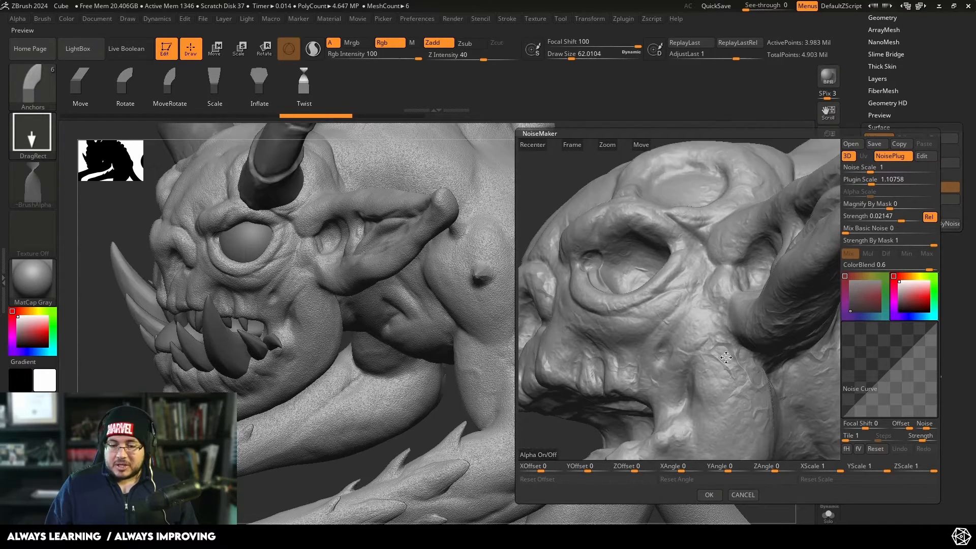
pyautogui.moveTo(884, 217); pyautogui.dragTo(871, 217)
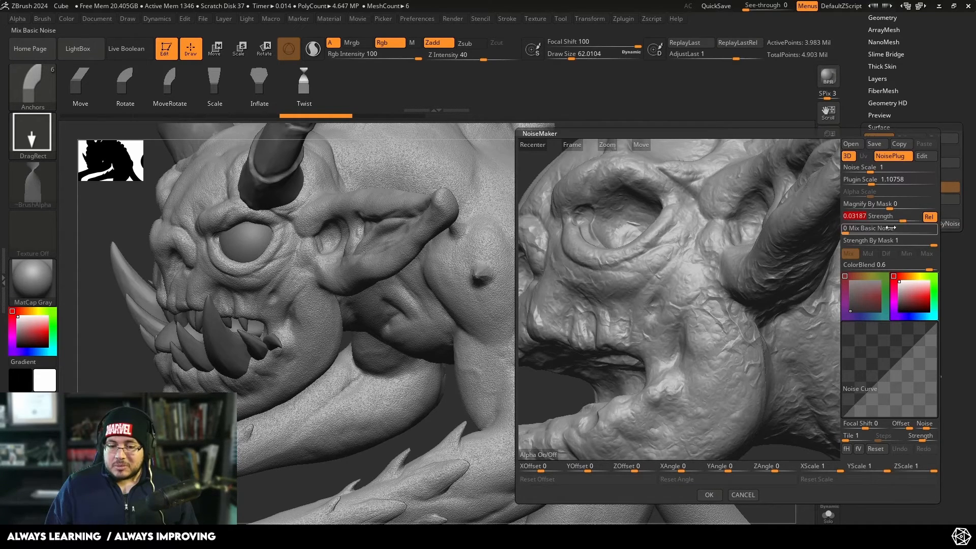
pyautogui.click(709, 495)
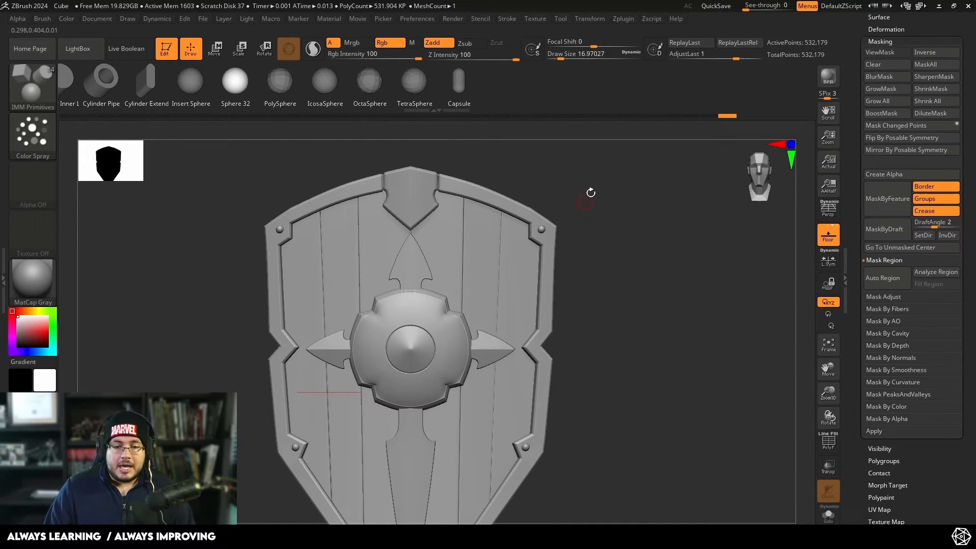
# Step: Mask the shield's right-hand plank as its own region
pyautogui.click(888, 52)
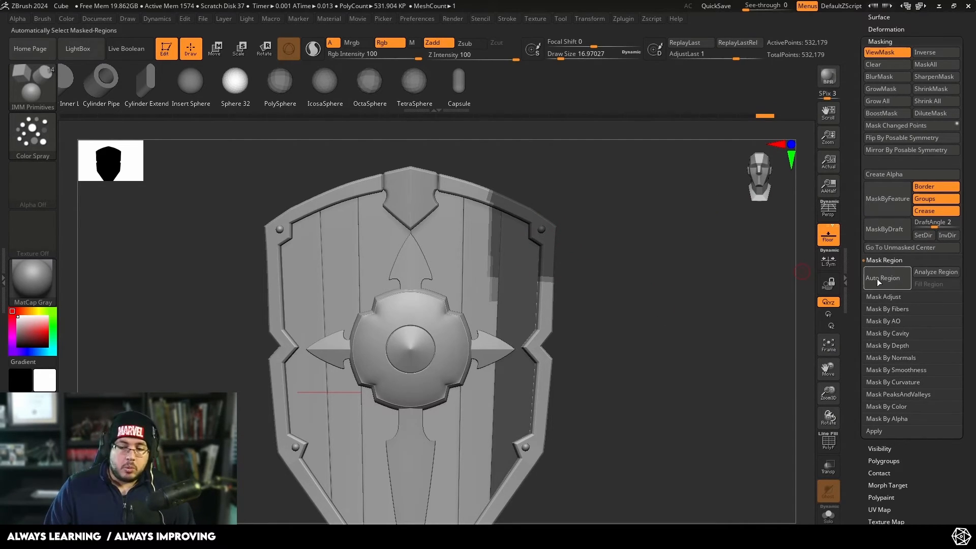
pyautogui.moveTo(882, 281)
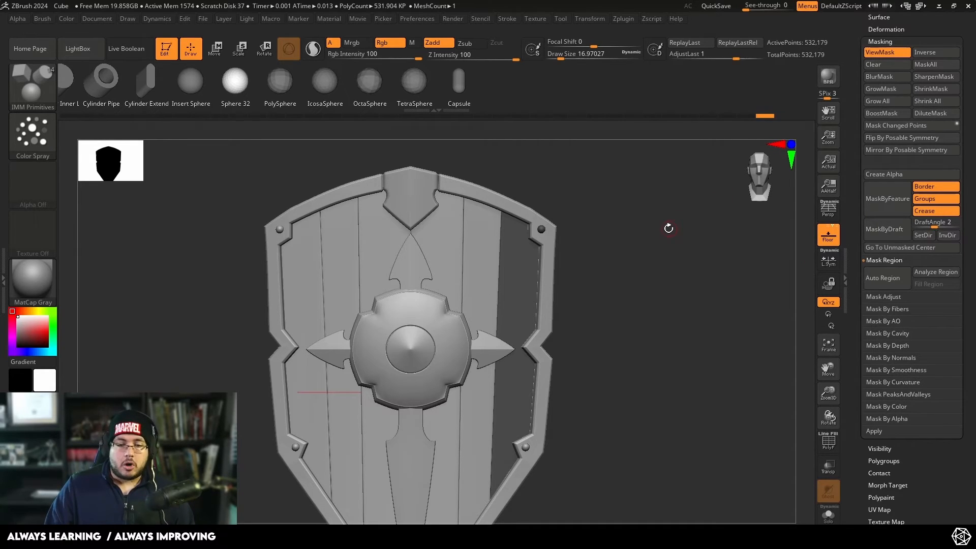
pyautogui.moveTo(668, 228); pyautogui.dragTo(667, 238)
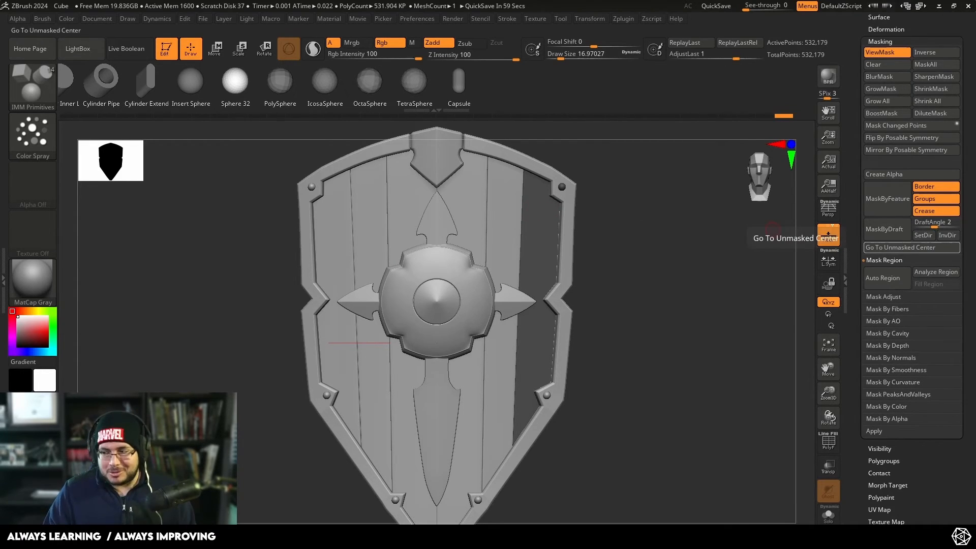
# Step: Center the view and turn on Split To Parts for the knife slice
pyautogui.click(903, 57)
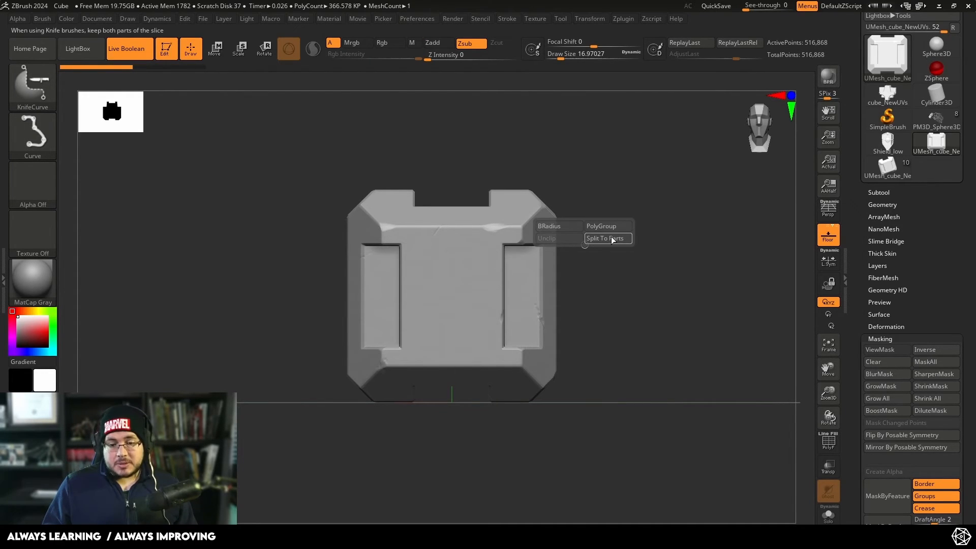
pyautogui.click(608, 238)
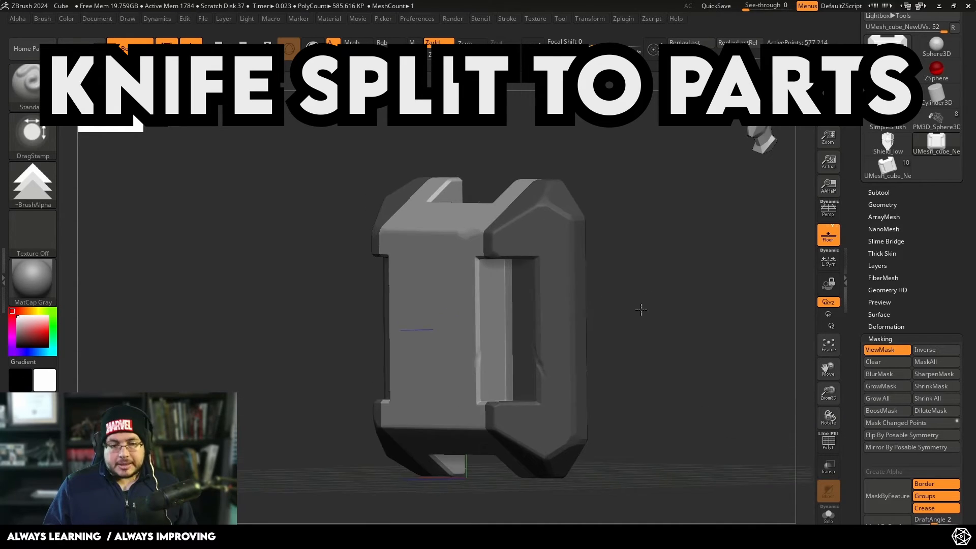
# Step: Orbit the sliced block to inspect its separated pieces
pyautogui.moveTo(642, 310); pyautogui.dragTo(508, 278)
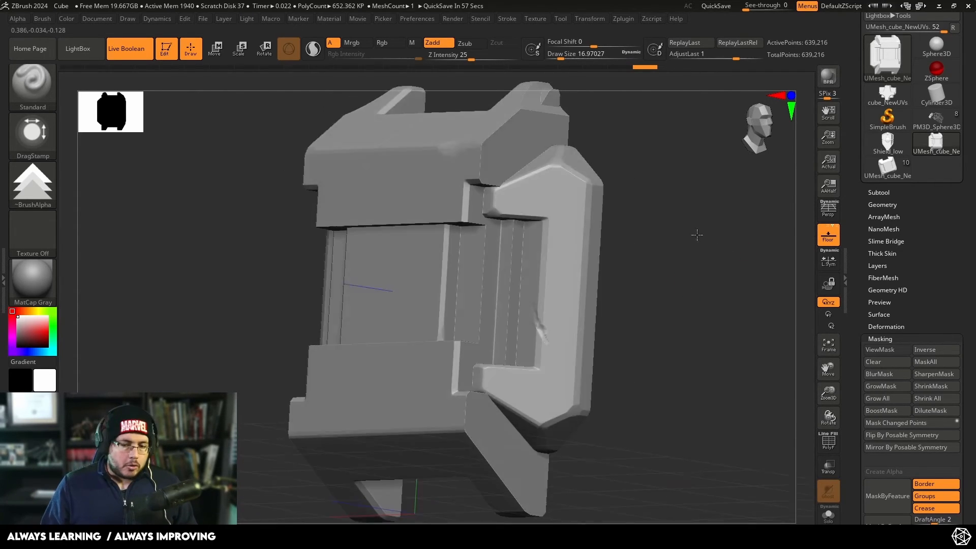
pyautogui.moveTo(697, 235); pyautogui.dragTo(707, 264)
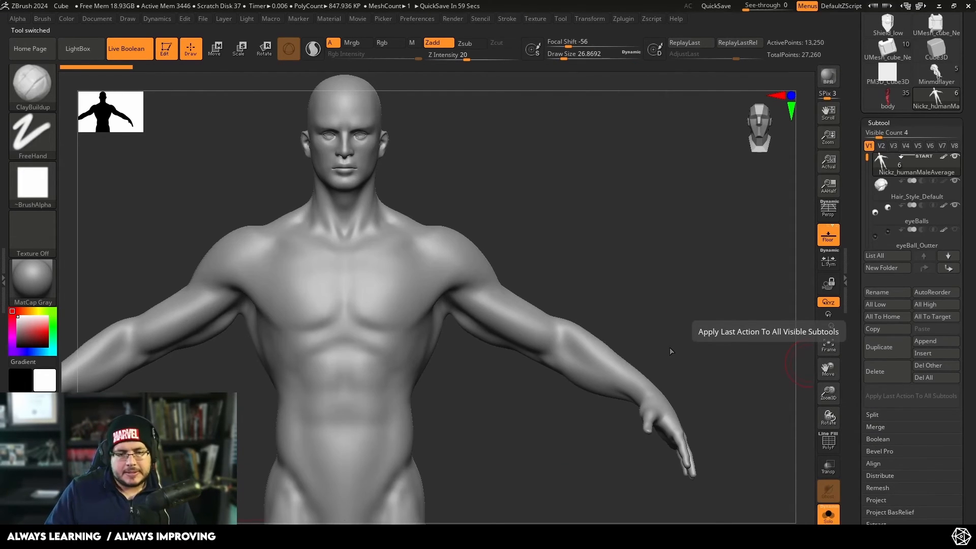
# Step: Load the human male figure tool from the top menu
pyautogui.click(215, 48)
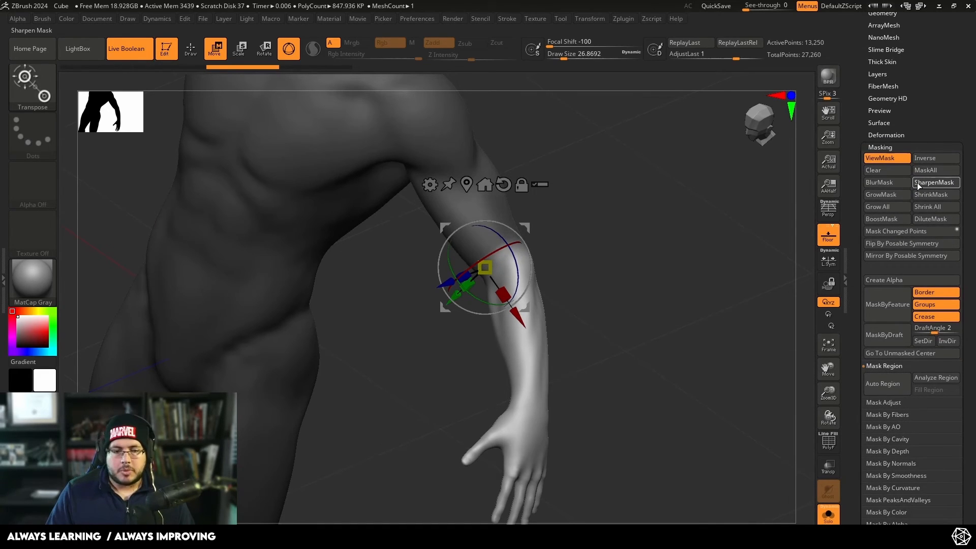
# Step: Rotate the forearm at the elbow so the hand rests by the hip, then orbit from below
pyautogui.moveTo(484, 268); pyautogui.dragTo(486, 305)
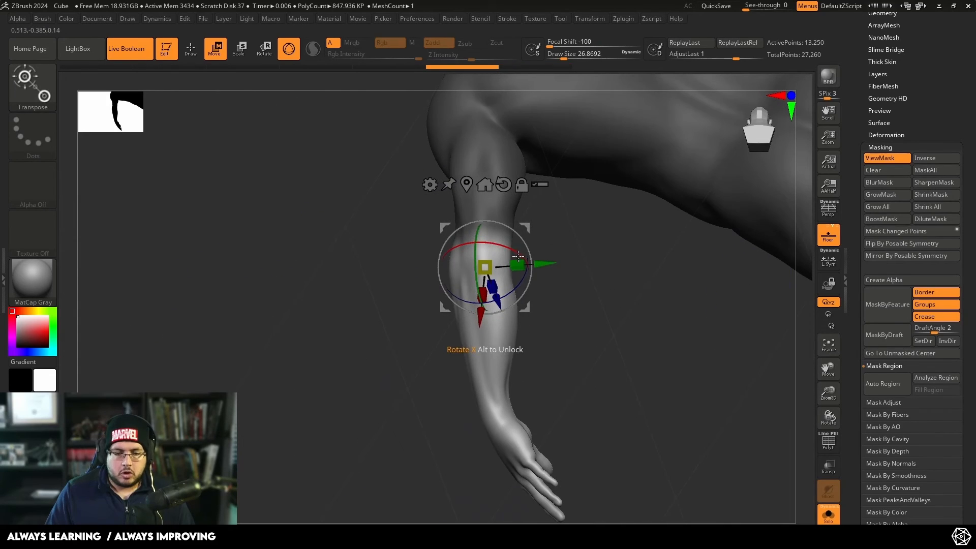
pyautogui.click(190, 48)
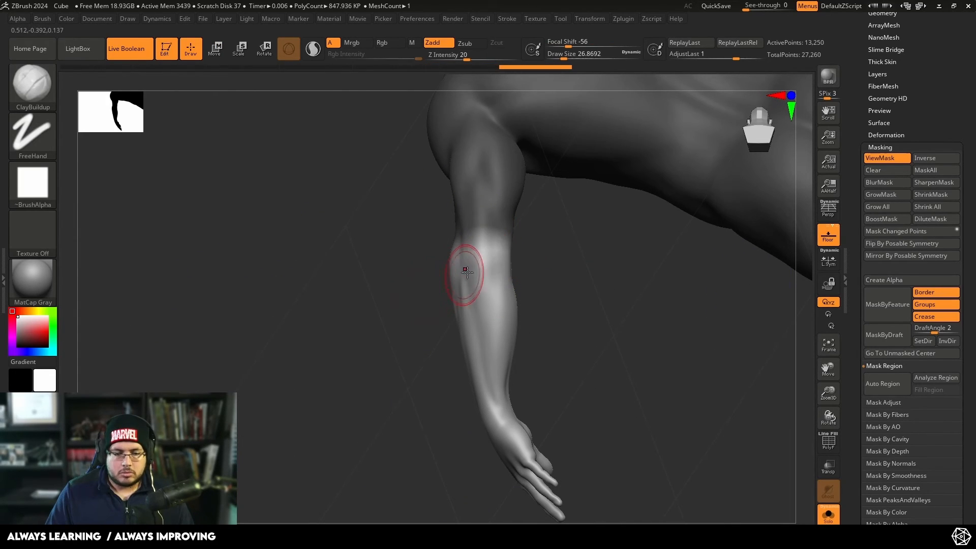
pyautogui.click(215, 48)
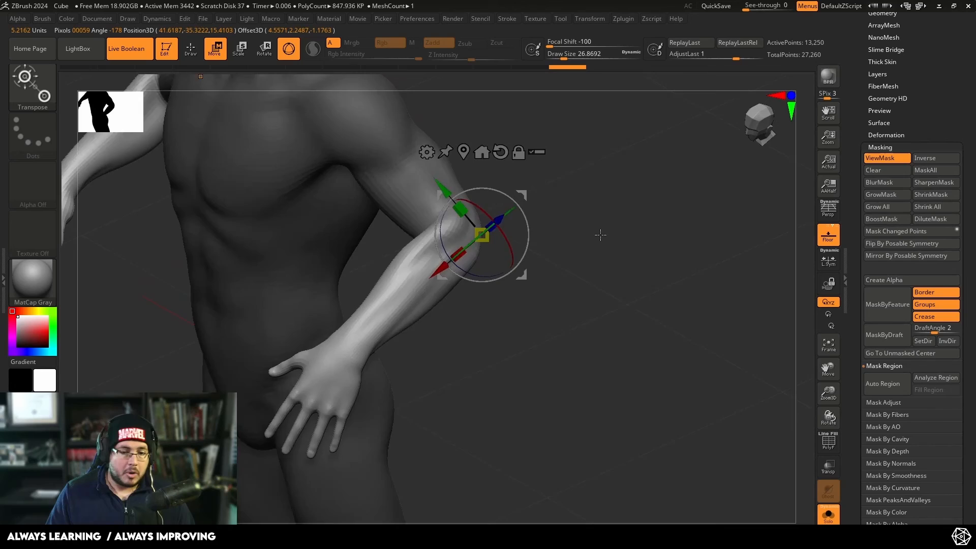
pyautogui.moveTo(601, 235); pyautogui.dragTo(558, 313)
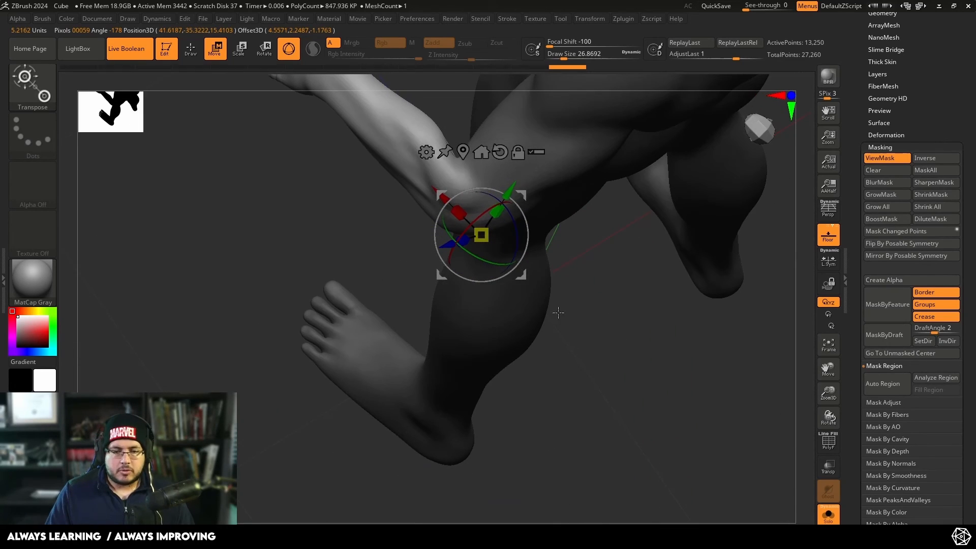